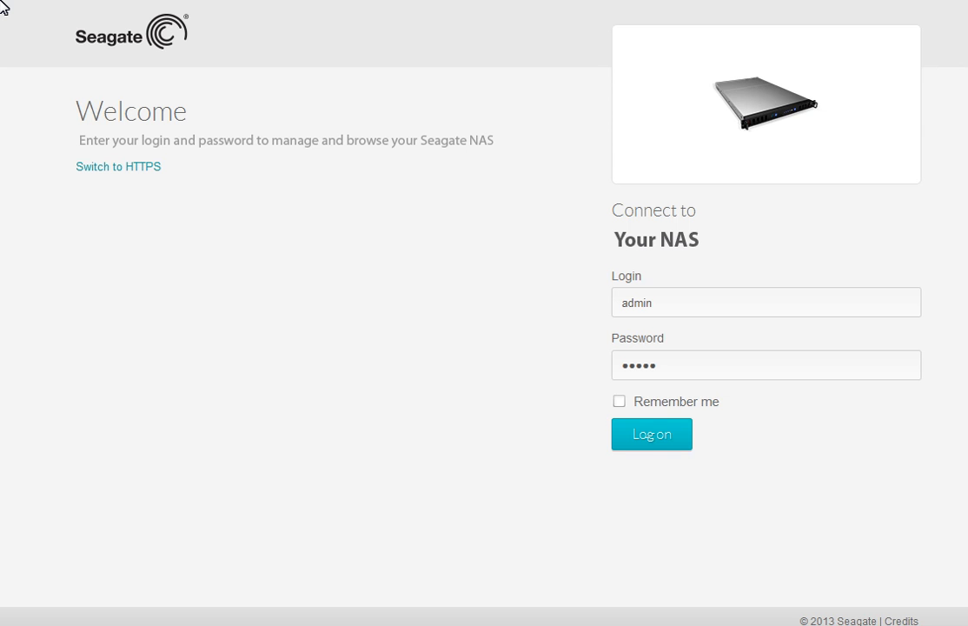
# Log on to the NAS with the admin login and password
pyautogui.click(650, 434)
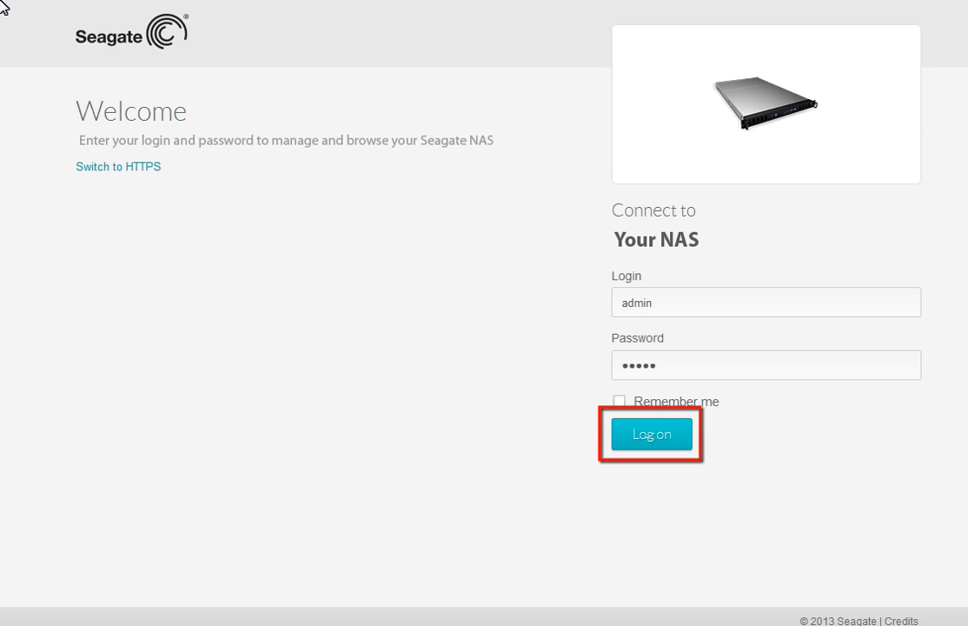
pyautogui.click(648, 435)
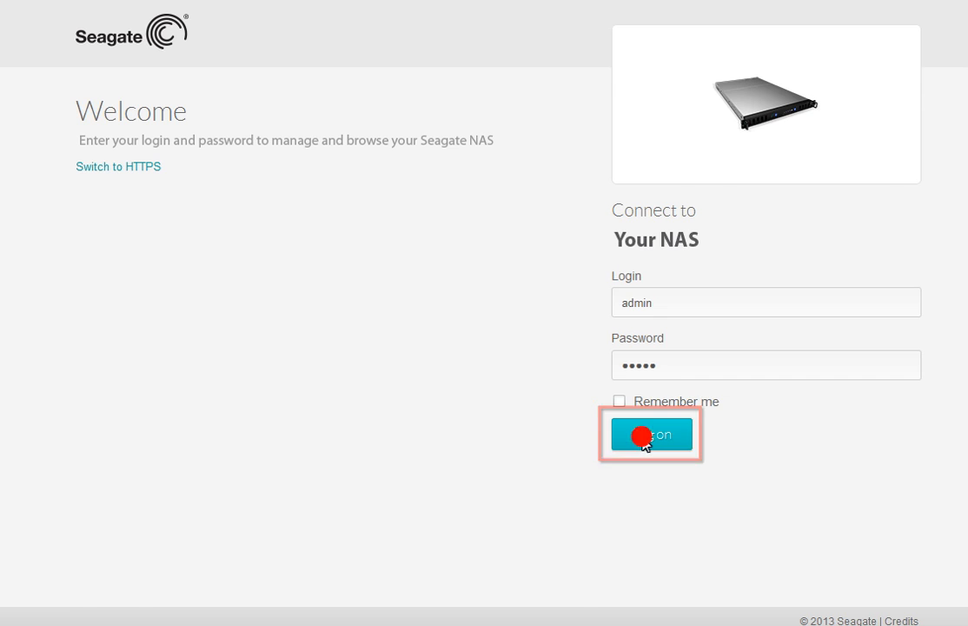
pyautogui.click(650, 435)
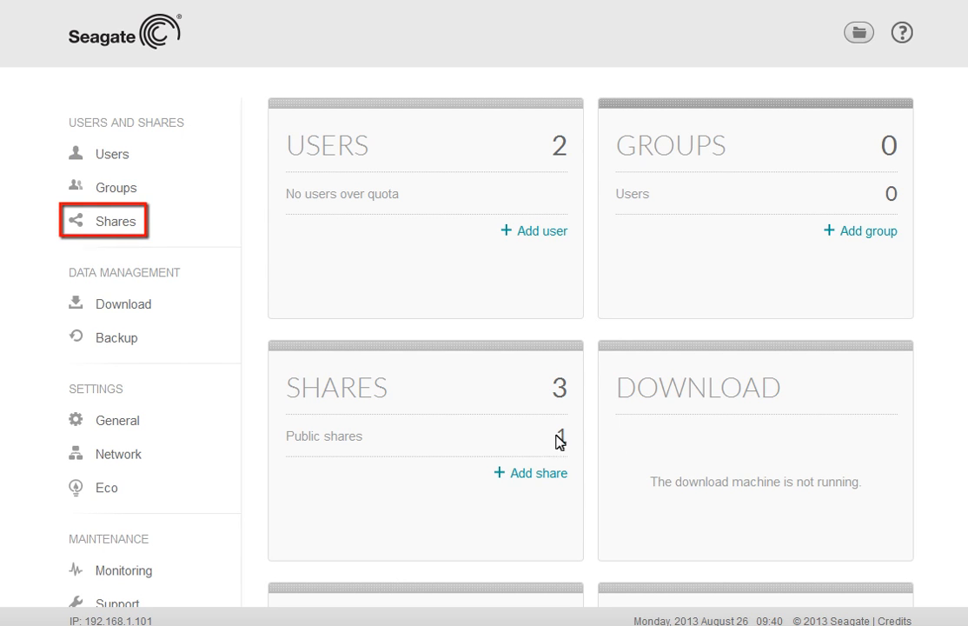
# Go to the Shares list and begin adding a new share
pyautogui.click(115, 219)
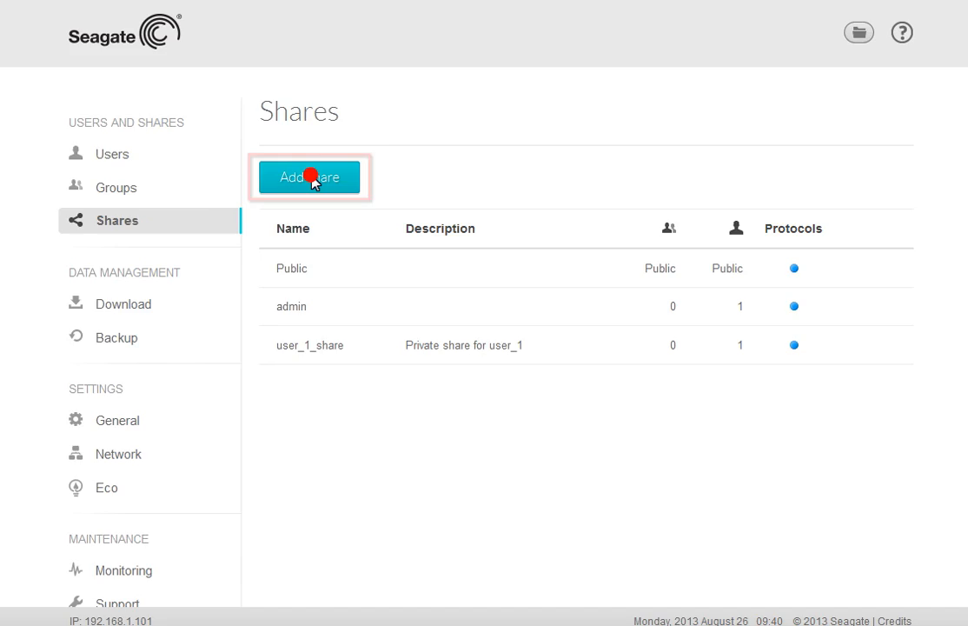
pyautogui.click(309, 178)
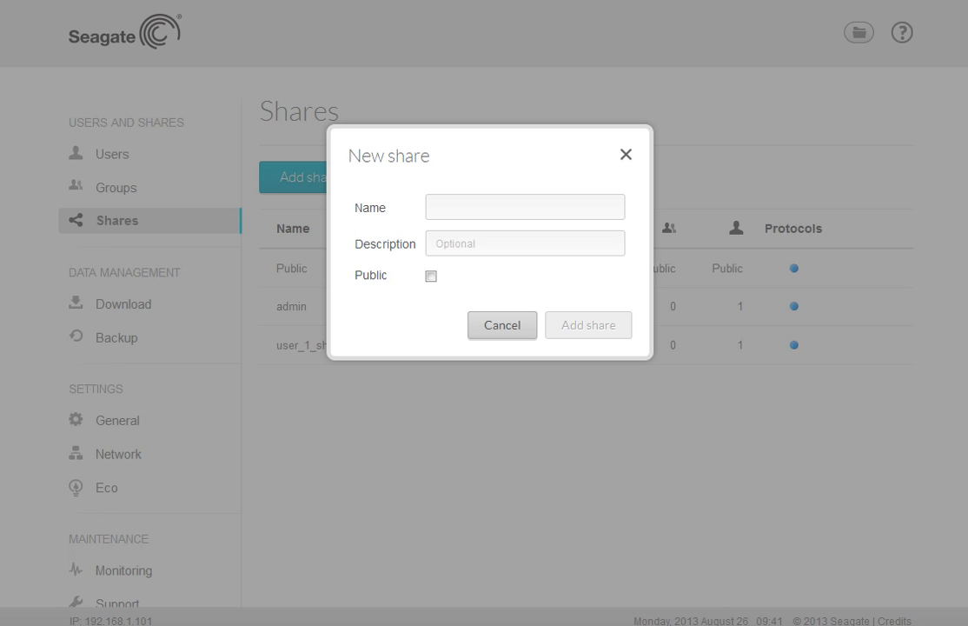
# Add a non-public share named MyNewShare with the description Demonstration Share
pyautogui.click(525, 207)
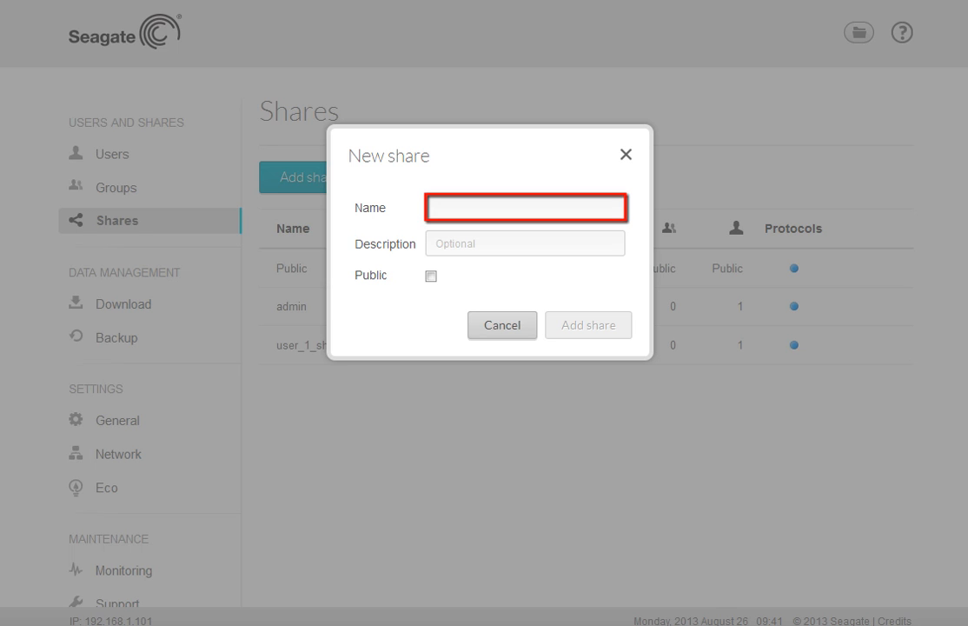
pyautogui.click(525, 244)
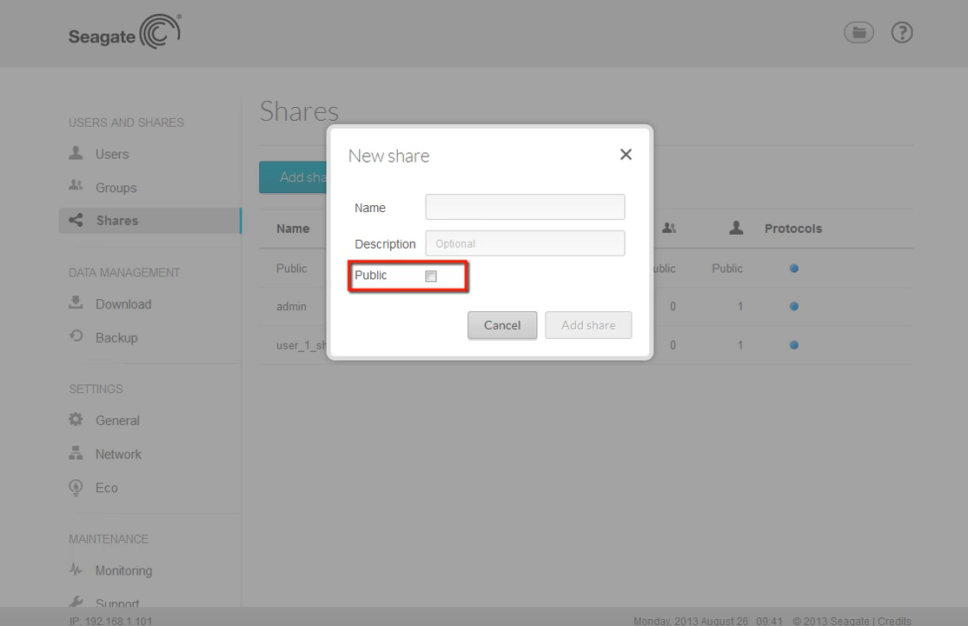
pyautogui.write('Demonstration Share')
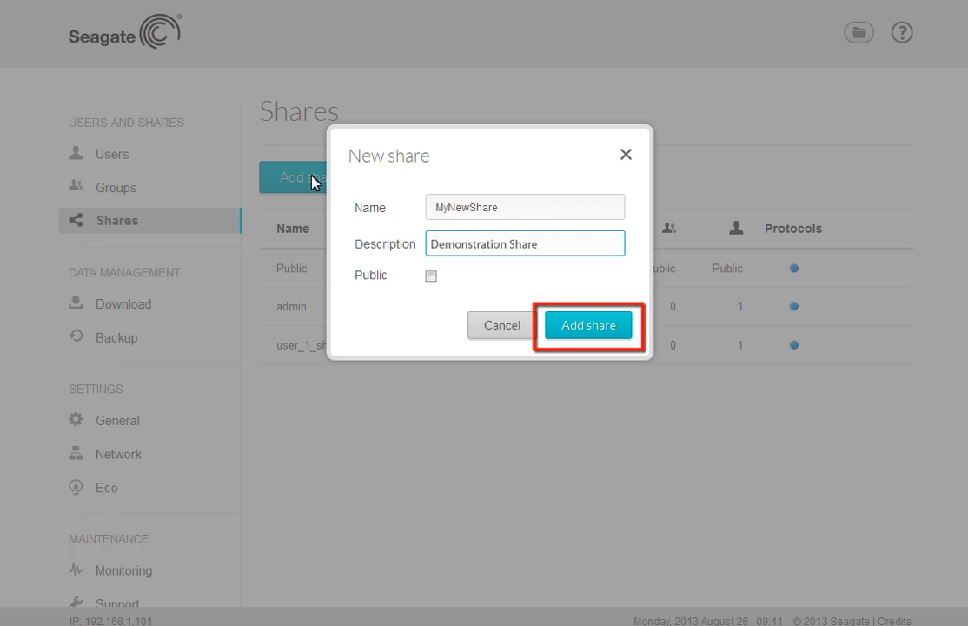
pyautogui.click(588, 325)
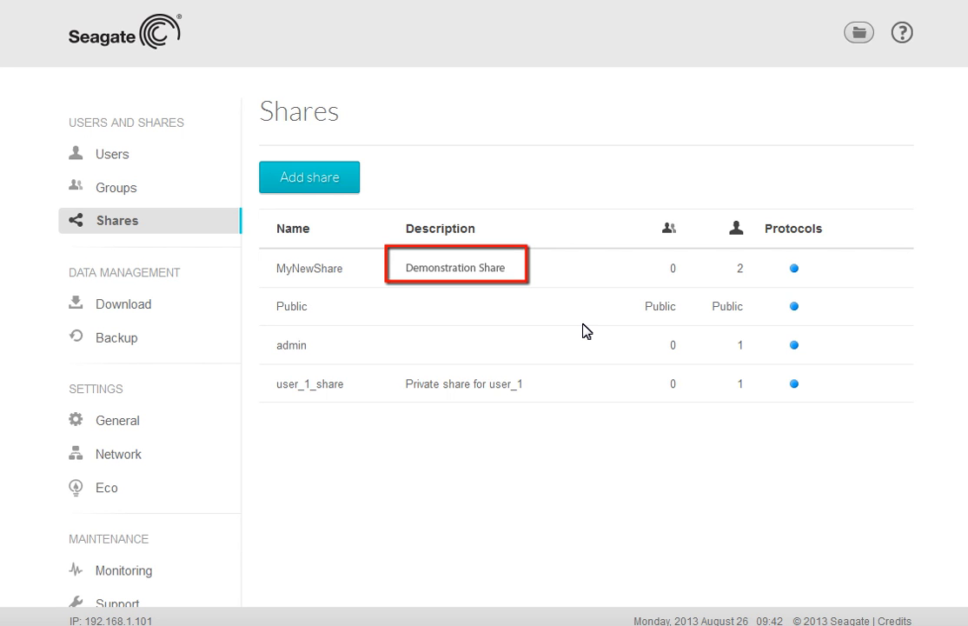
# Edit MyNewShare's description to read My New Share and save it
pyautogui.click(456, 266)
pyautogui.write('My New Share')
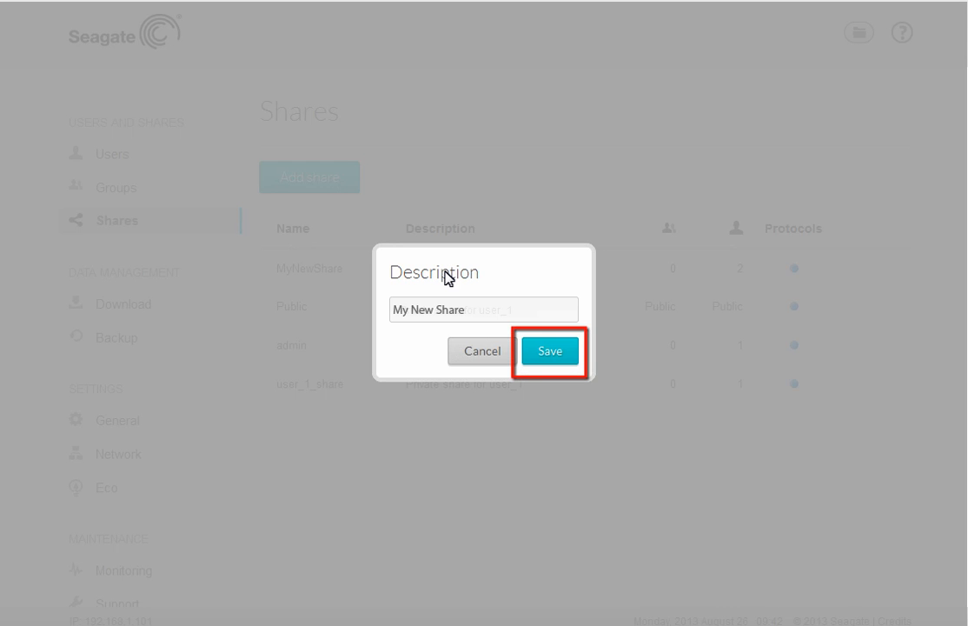
pyautogui.click(549, 351)
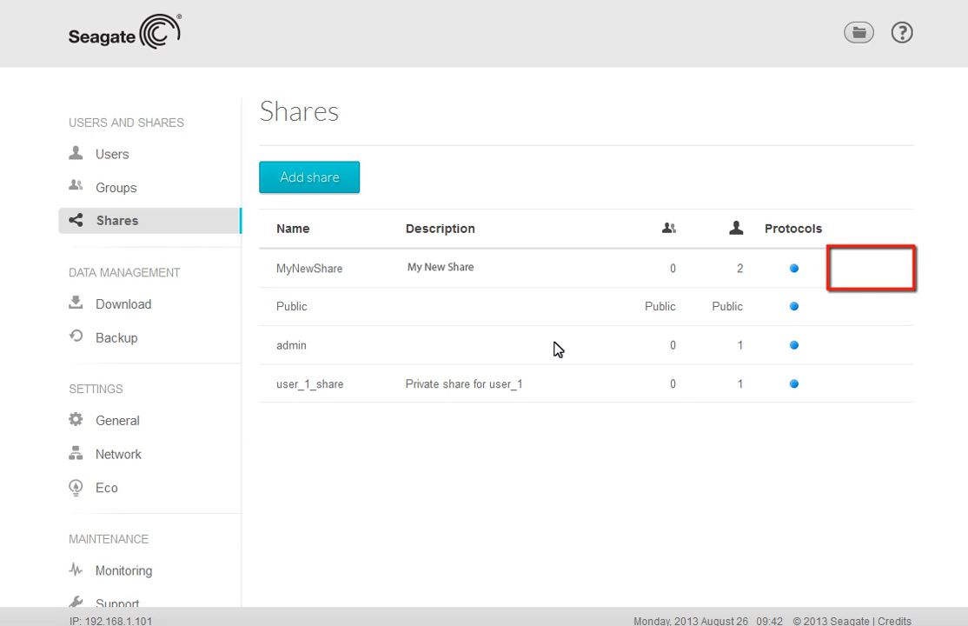
pyautogui.moveTo(861, 285)
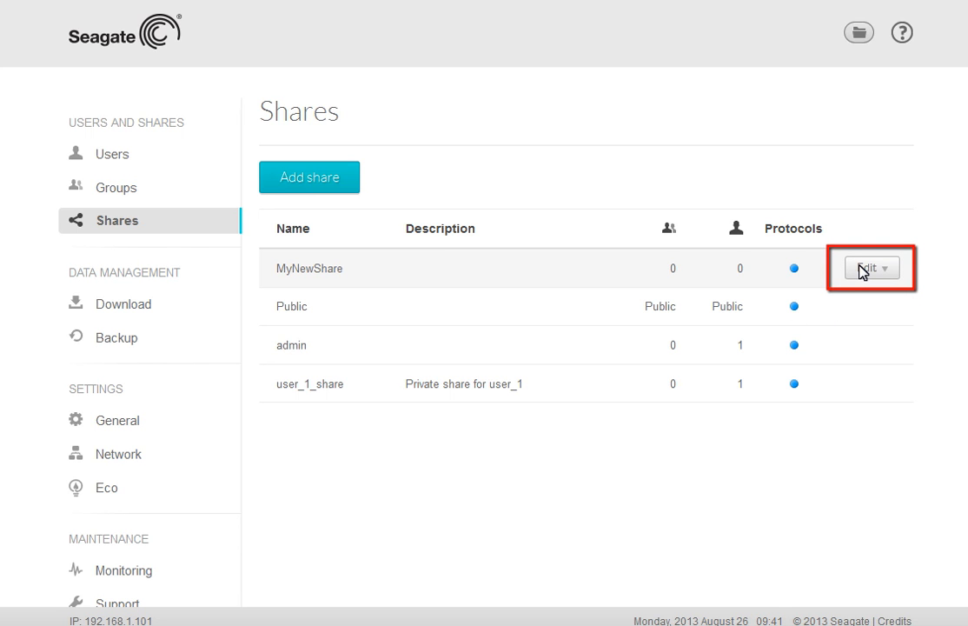
pyautogui.moveTo(881, 271)
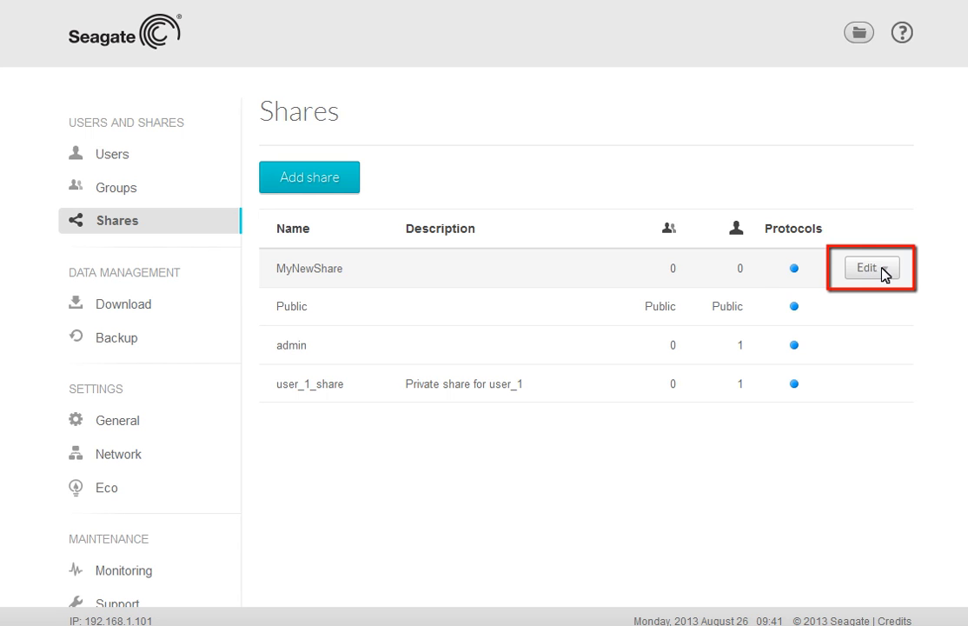
# Choose Users from MyNewShare's Edit menu to reach its user access dialog
pyautogui.click(869, 267)
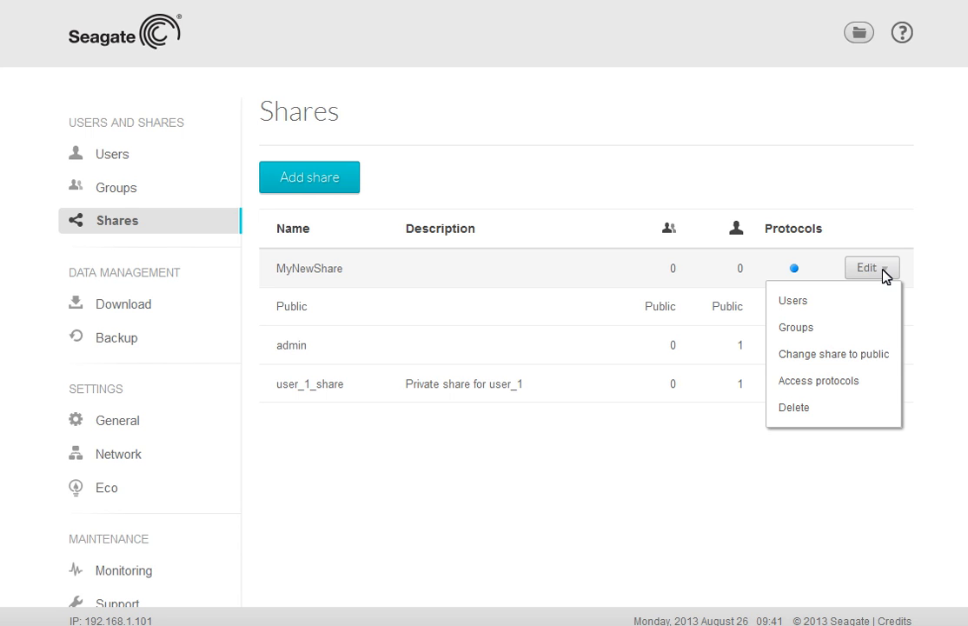
pyautogui.moveTo(793, 299)
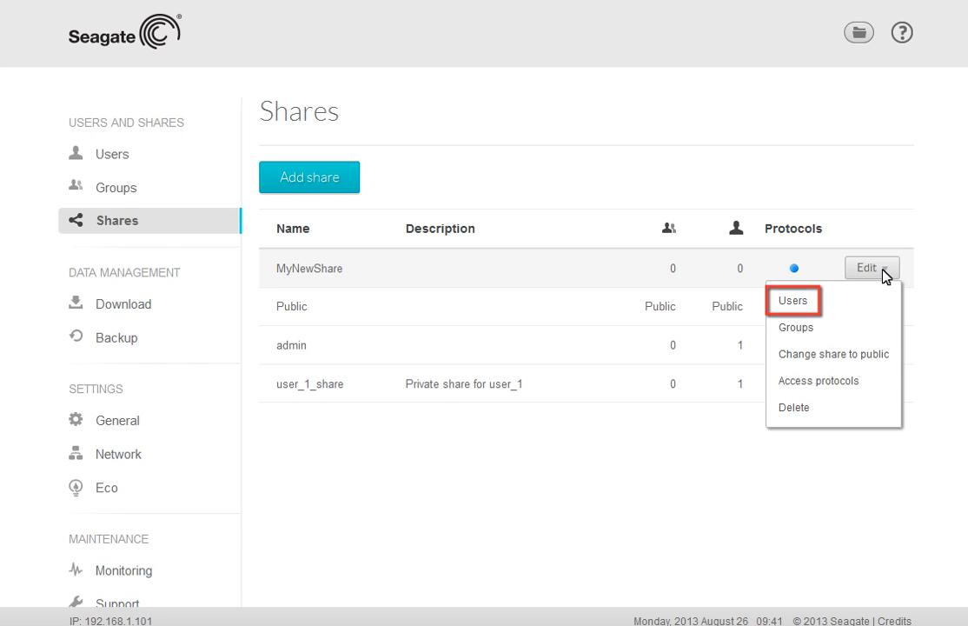
pyautogui.click(789, 299)
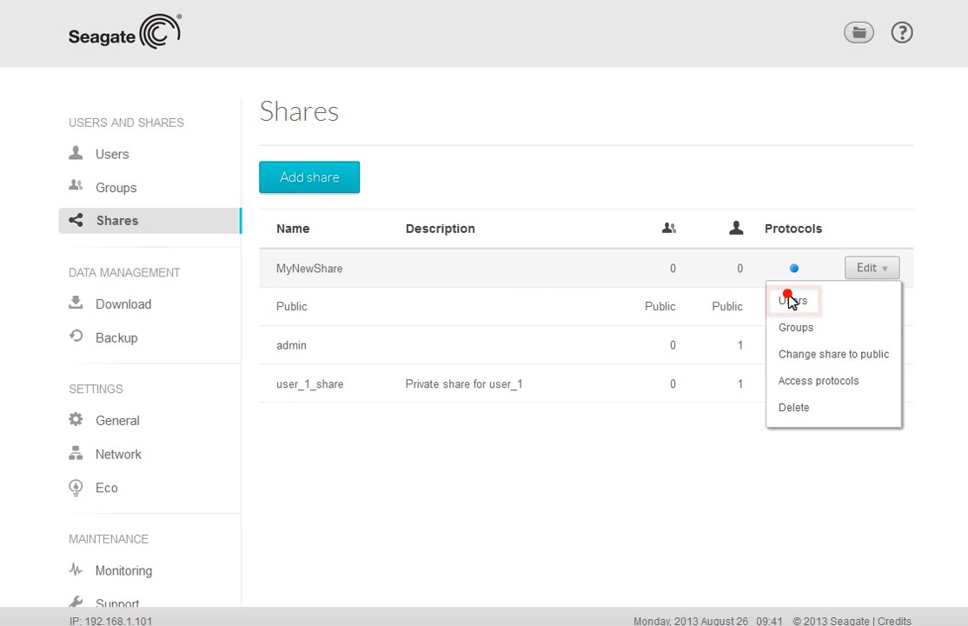
pyautogui.click(792, 301)
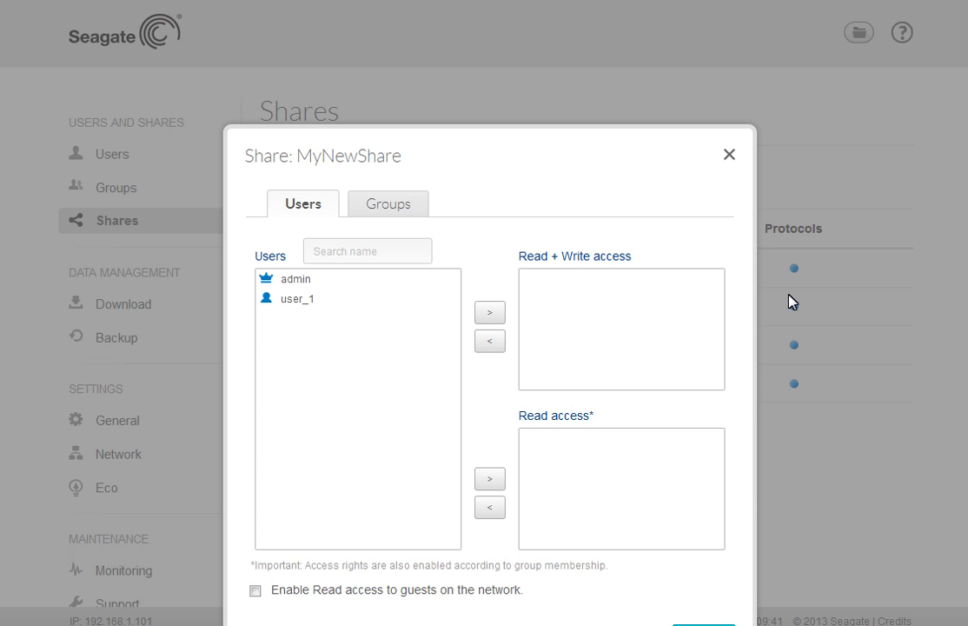
# Grant admin and user_1 Read + Write access to MyNewShare
pyautogui.click(296, 299)
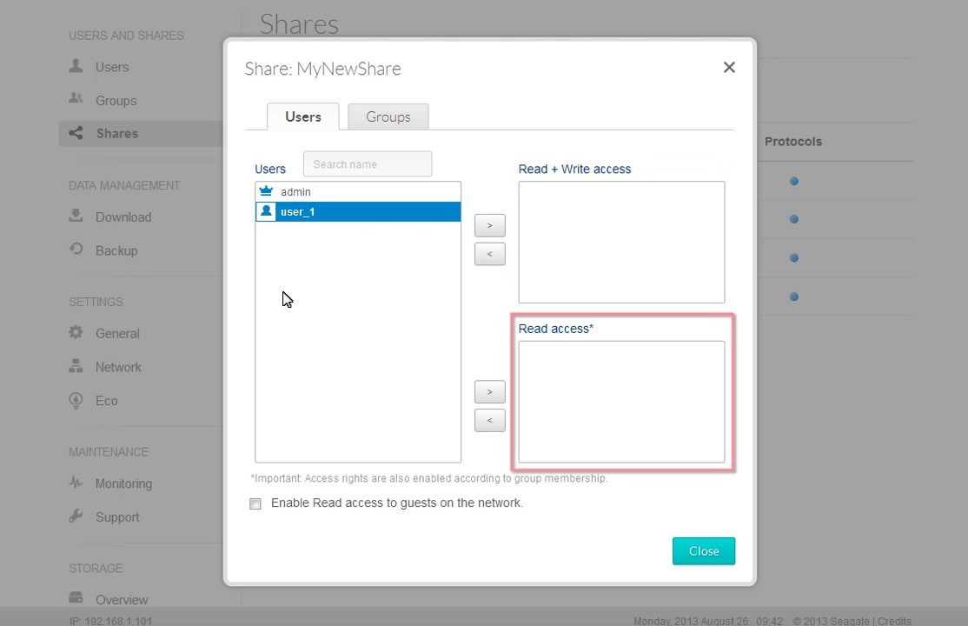
pyautogui.click(490, 226)
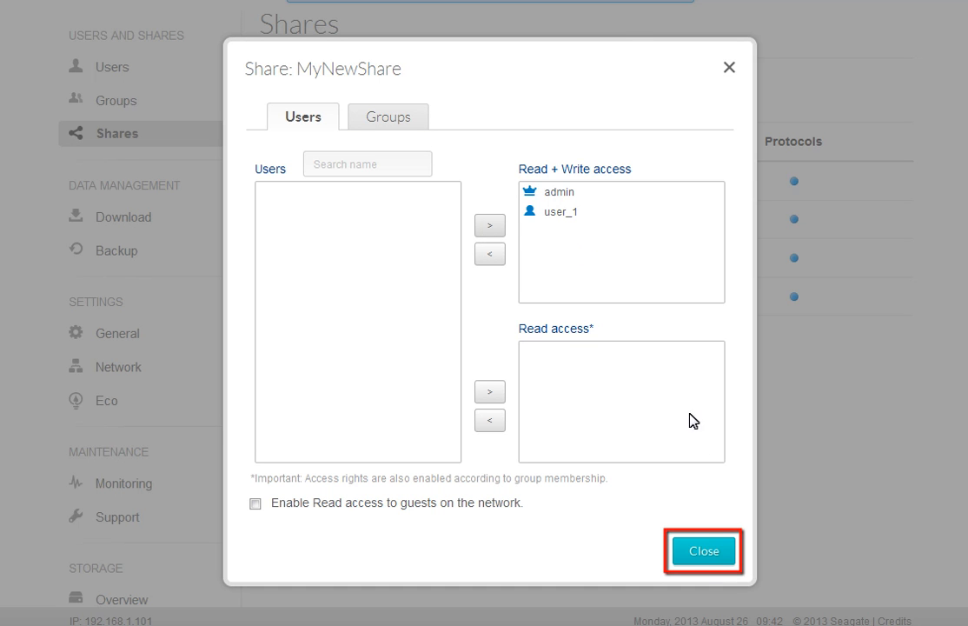
# Close the access dialog and launch FileBrowser showing admin, MyNewShare and Public folders
pyautogui.click(704, 549)
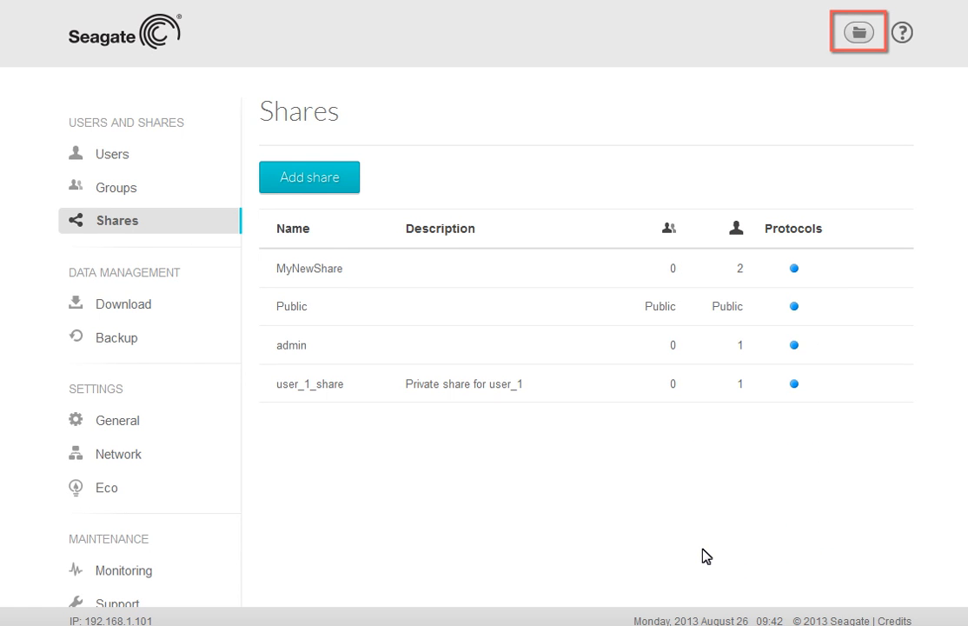
pyautogui.moveTo(734, 553)
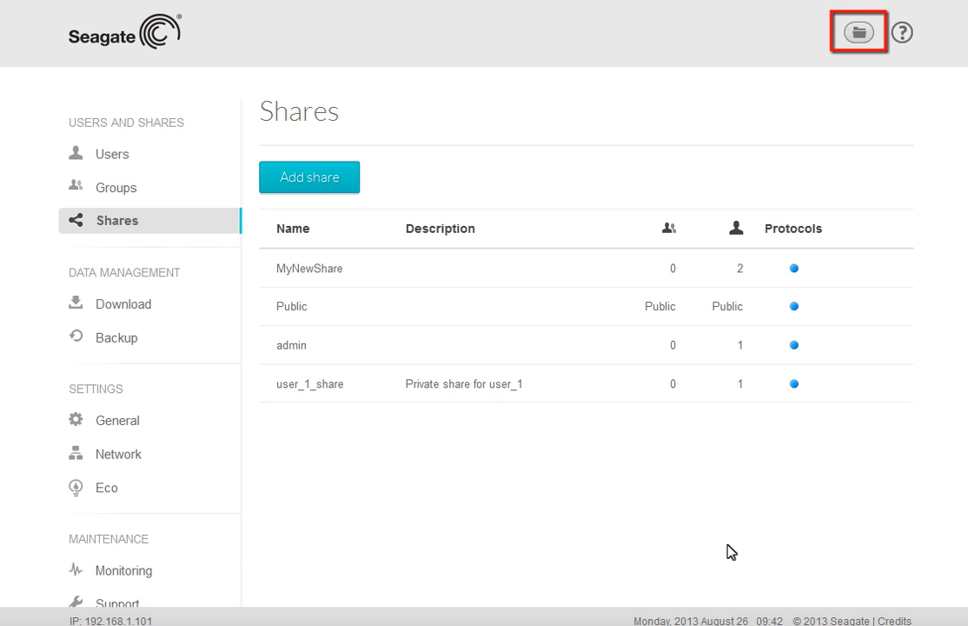
pyautogui.click(862, 31)
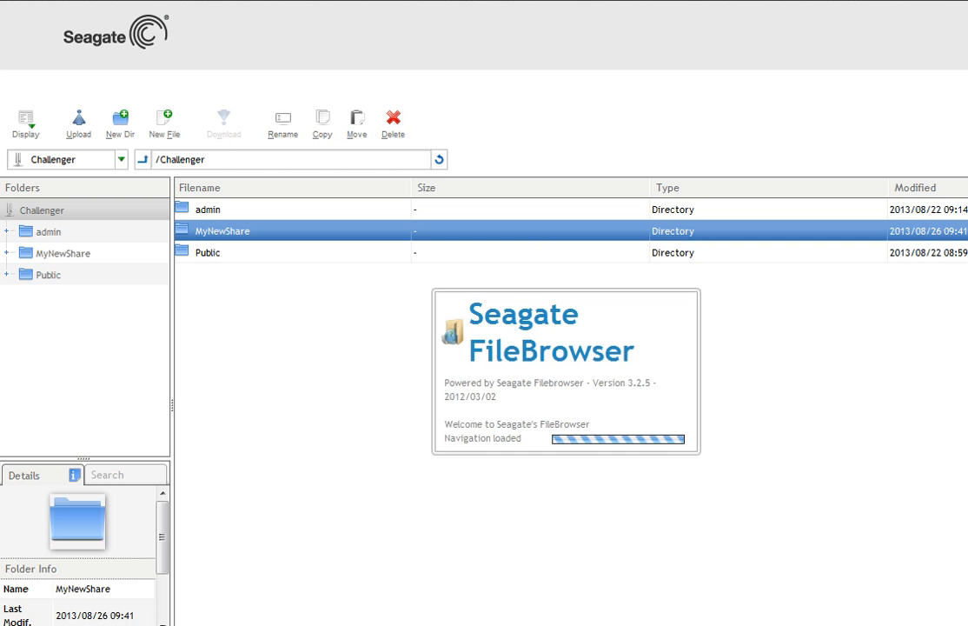